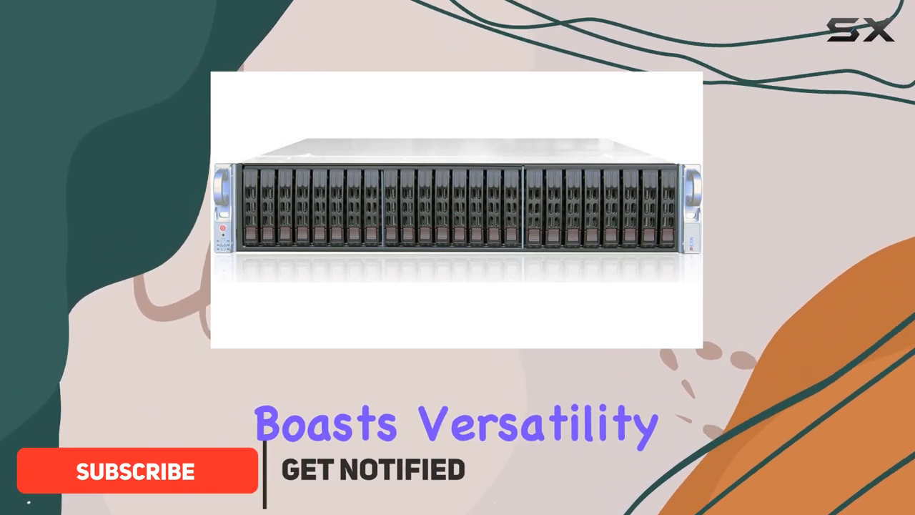
{"action": "left_click", "coordinate": [136, 471]}
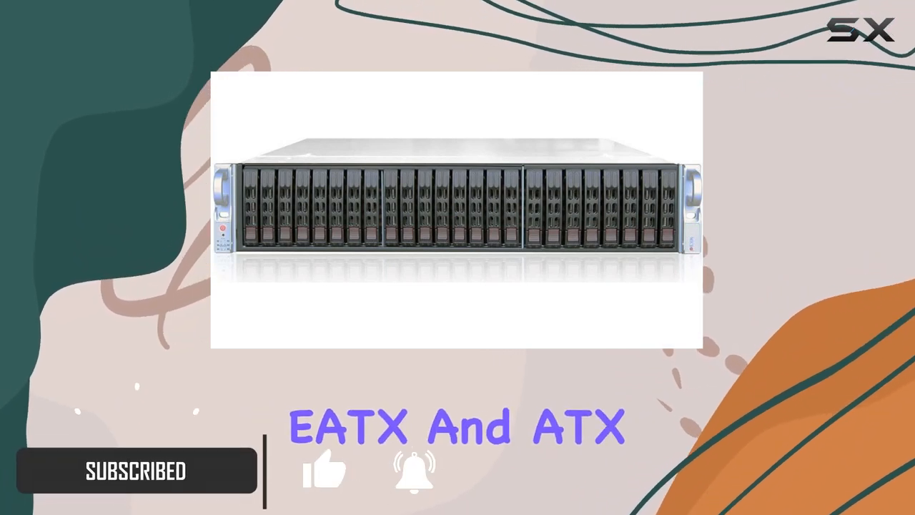